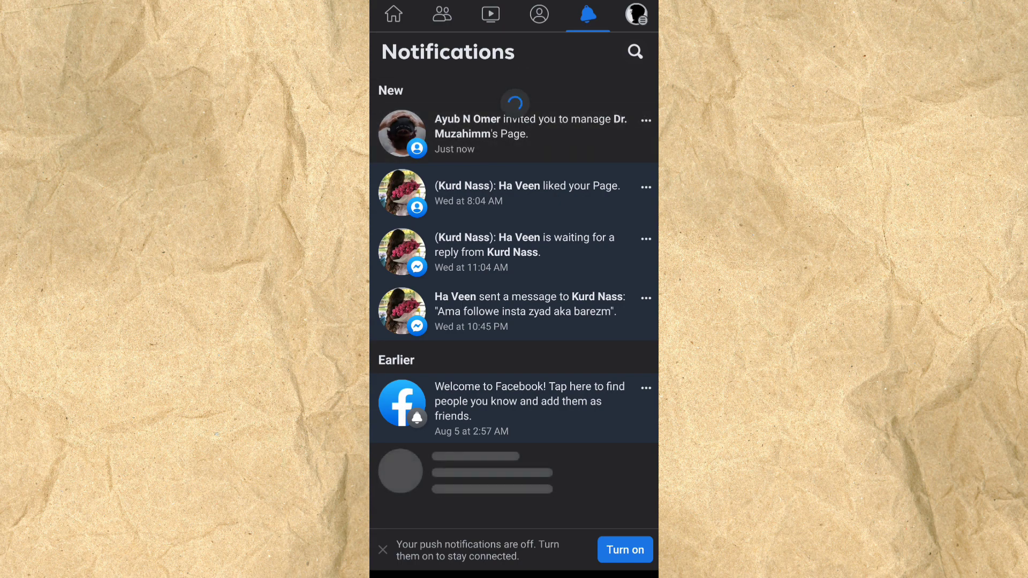
View Dr. Muzahimm's Page from the manage invitation, then show recent apps.
left_click(530, 134)
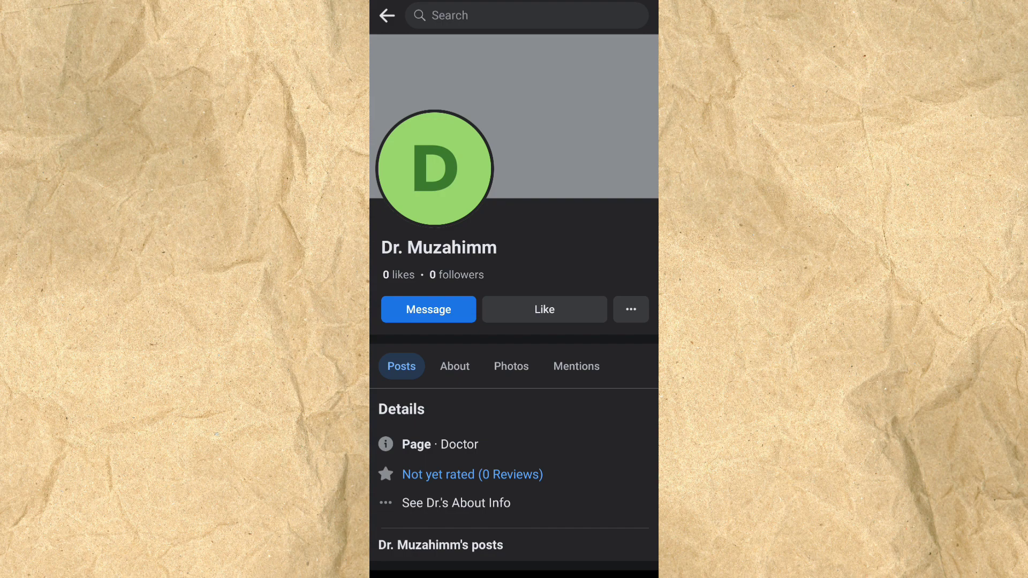
left_click(585, 14)
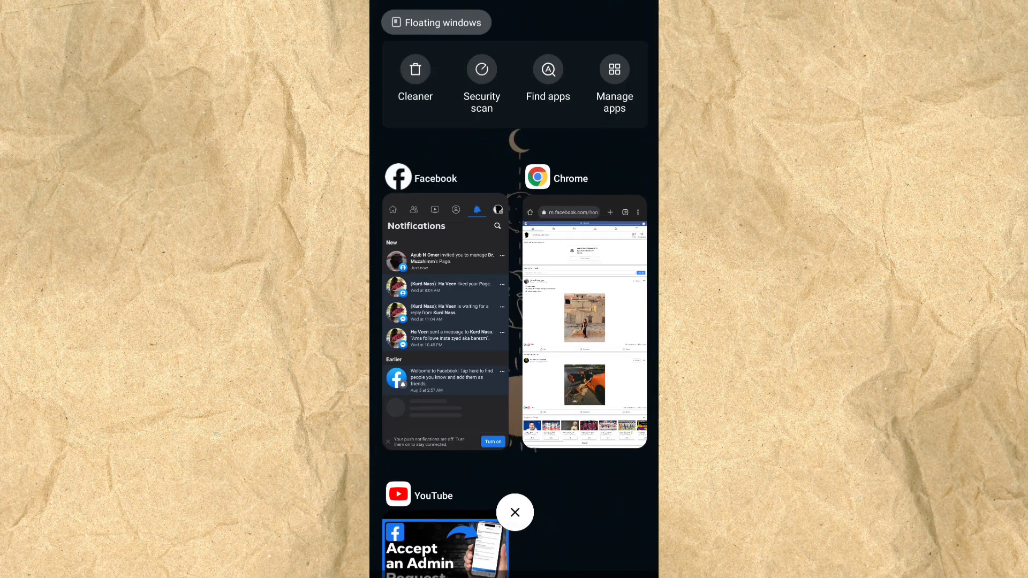
Switch to Chrome's m.facebook.com feed, scroll it, and focus the address bar.
left_click(582, 321)
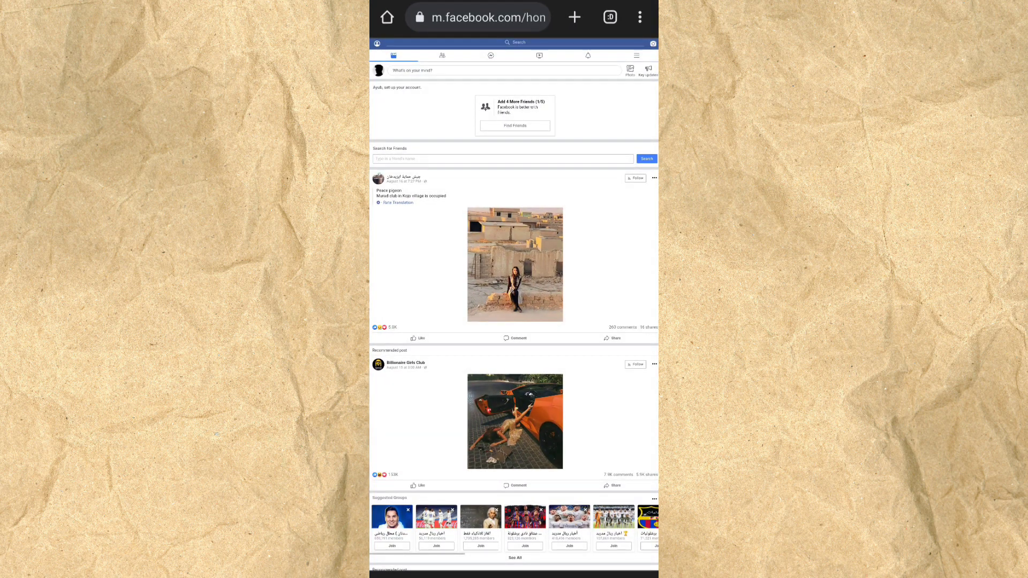
left_click(488, 17)
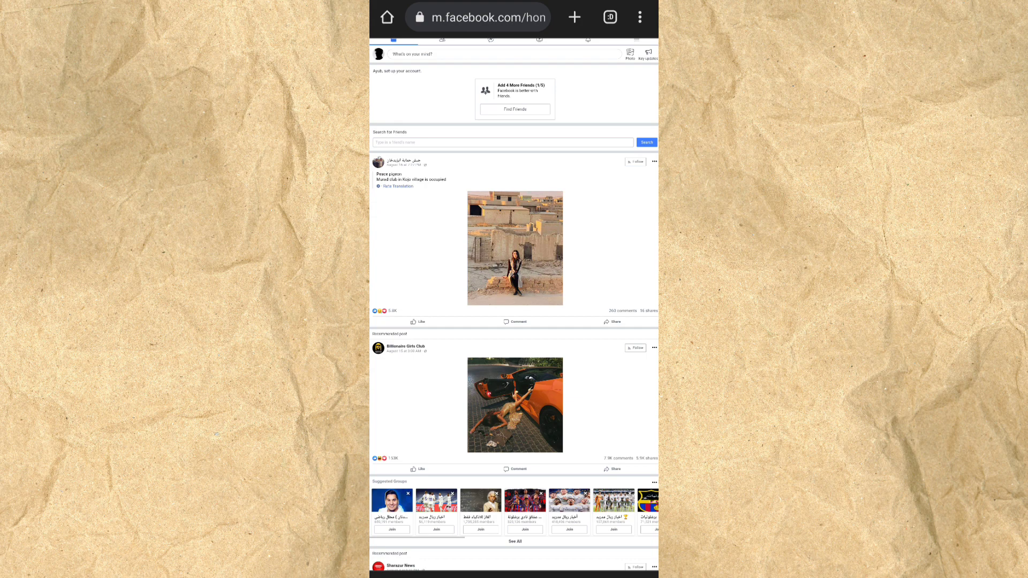
scroll("up", 3)
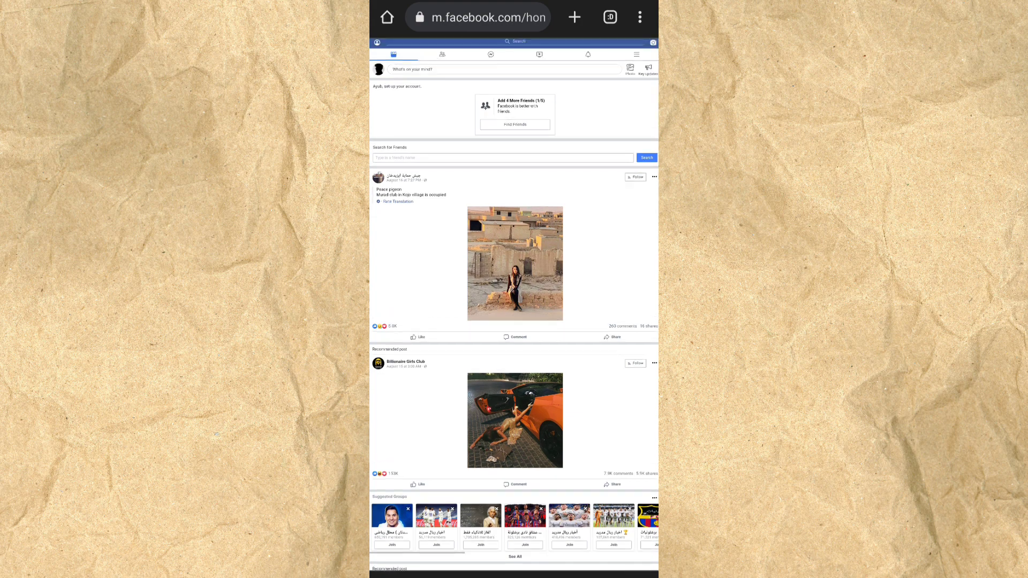
left_click(638, 18)
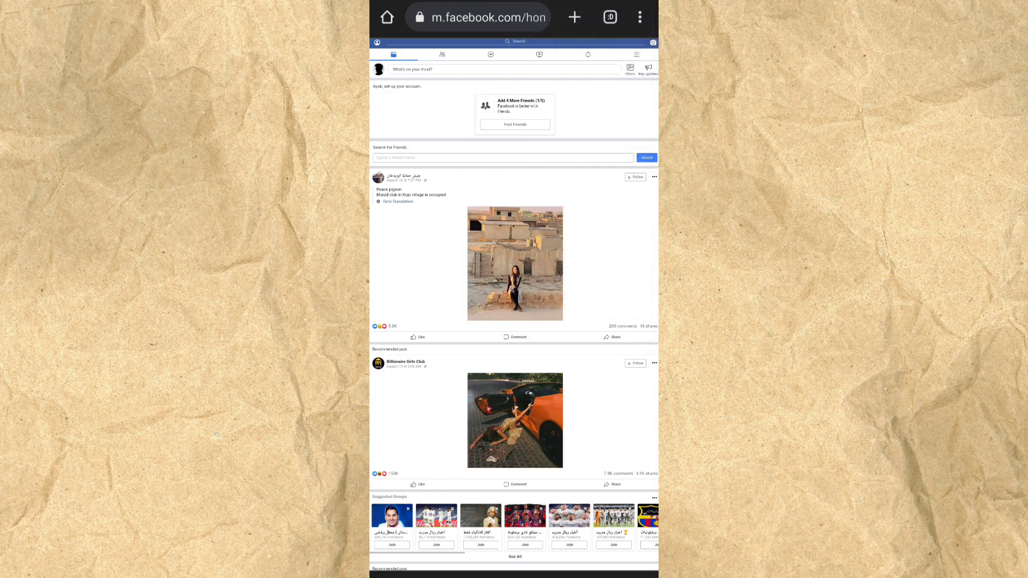
left_click(484, 17)
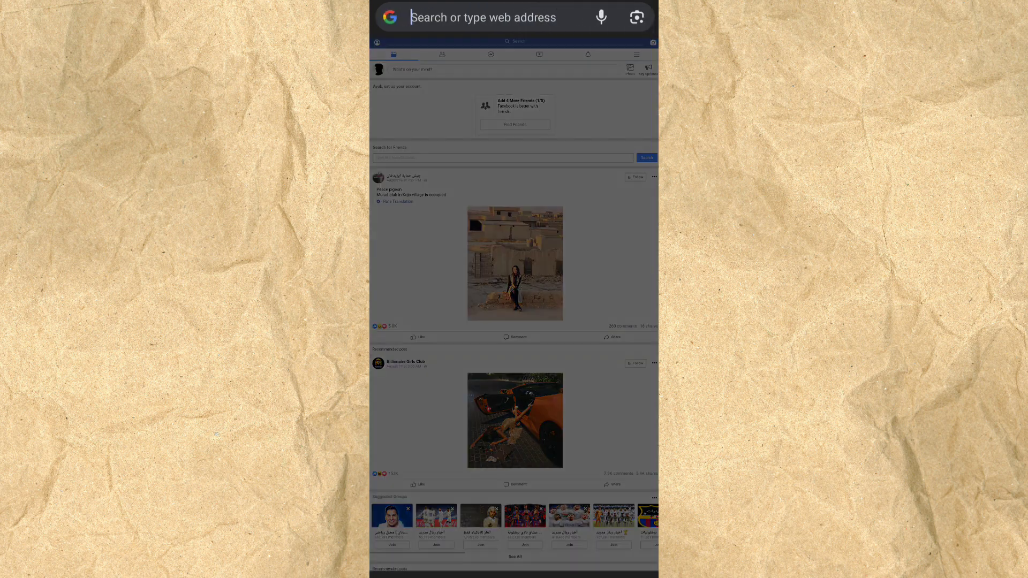
left_click(483, 17)
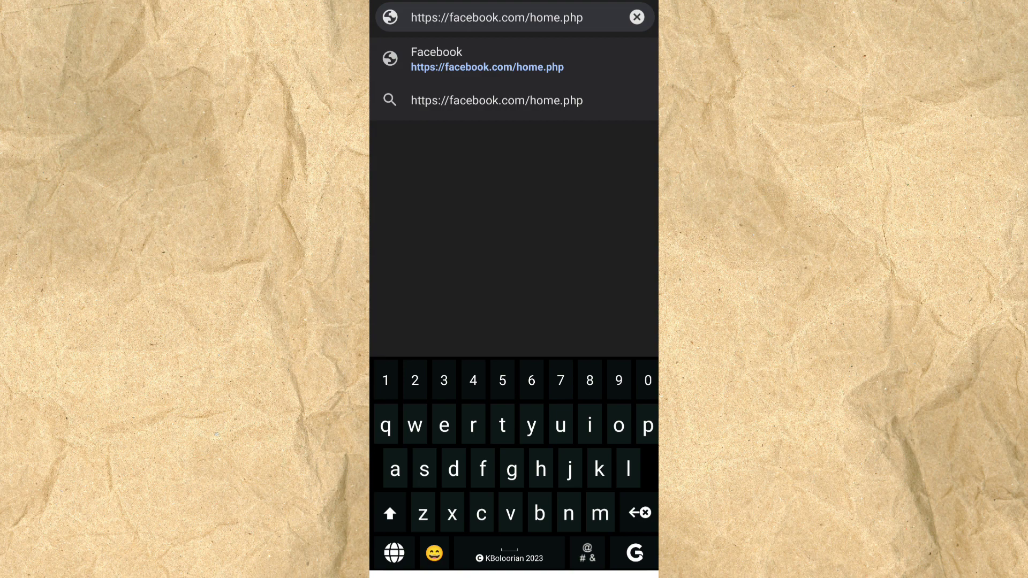
left_click(487, 59)
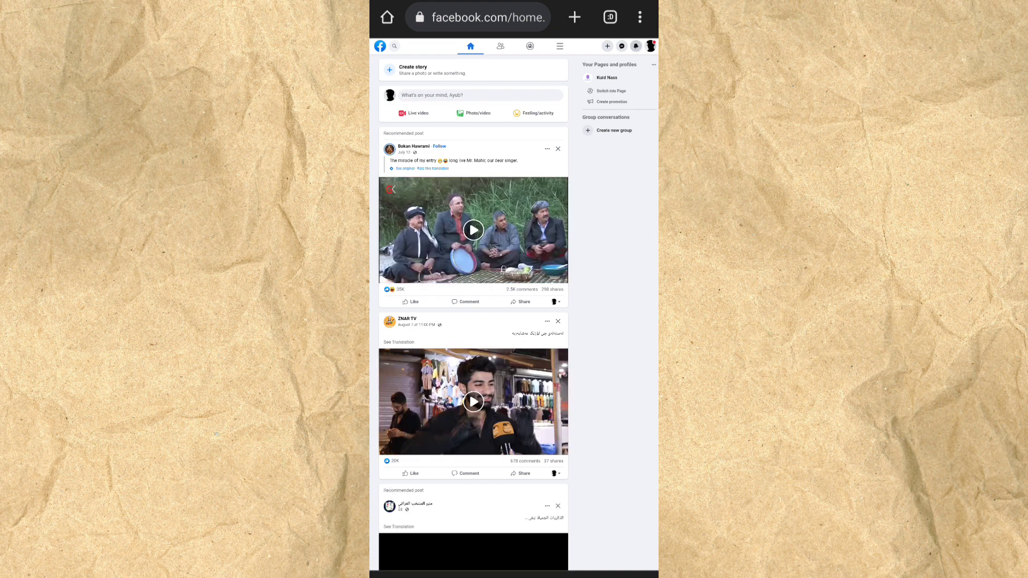
Open Dr. Muzahimm's Page from the invite notification and scroll to its Review Invite banner.
left_click(635, 46)
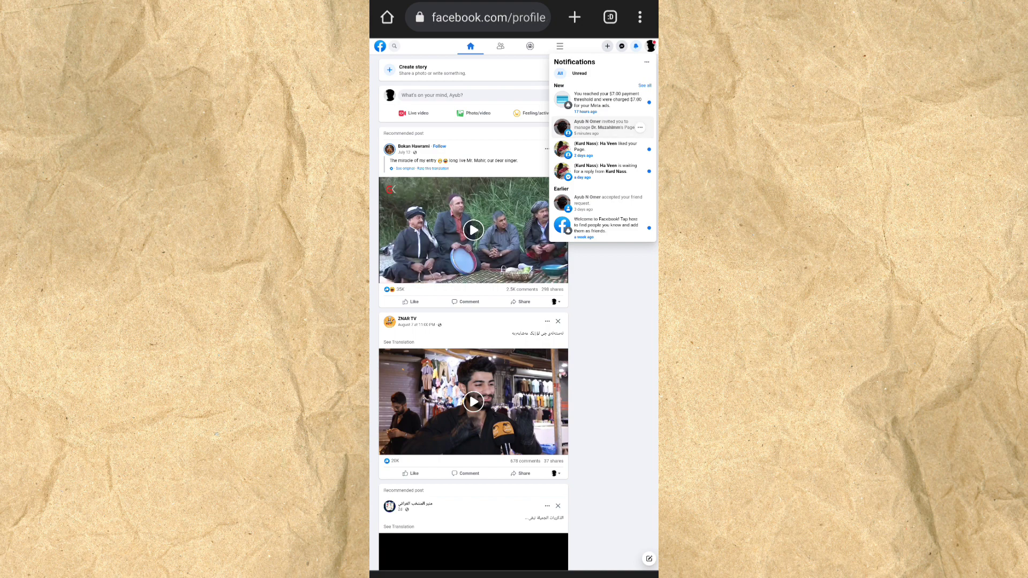
left_click(603, 126)
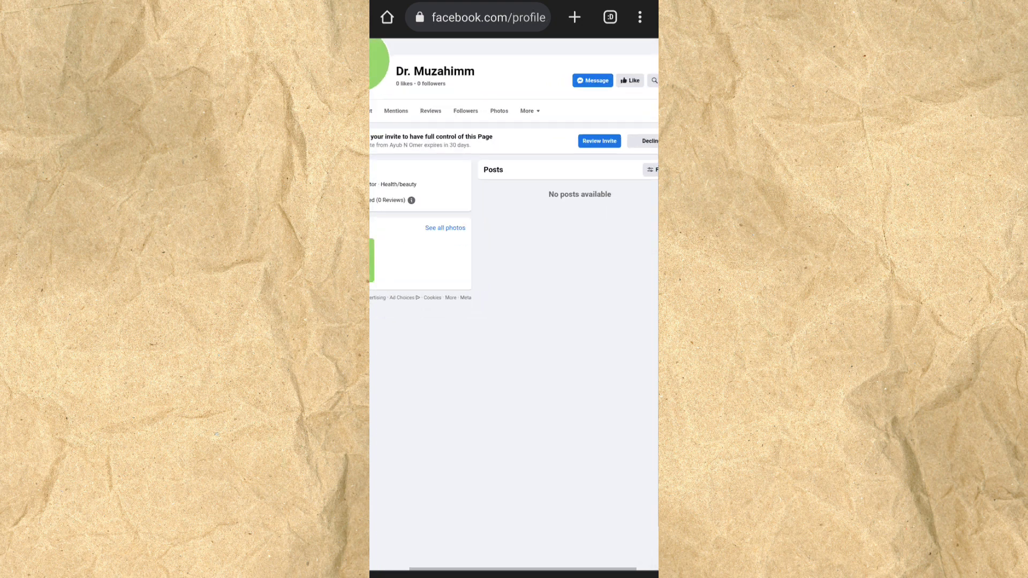
scroll("down", 3)
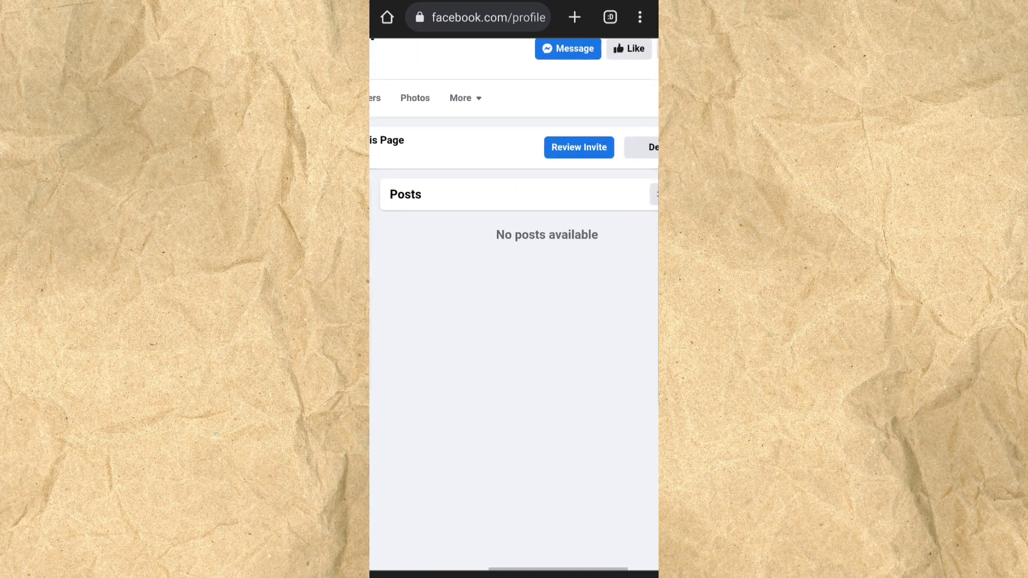
scroll("down", 3)
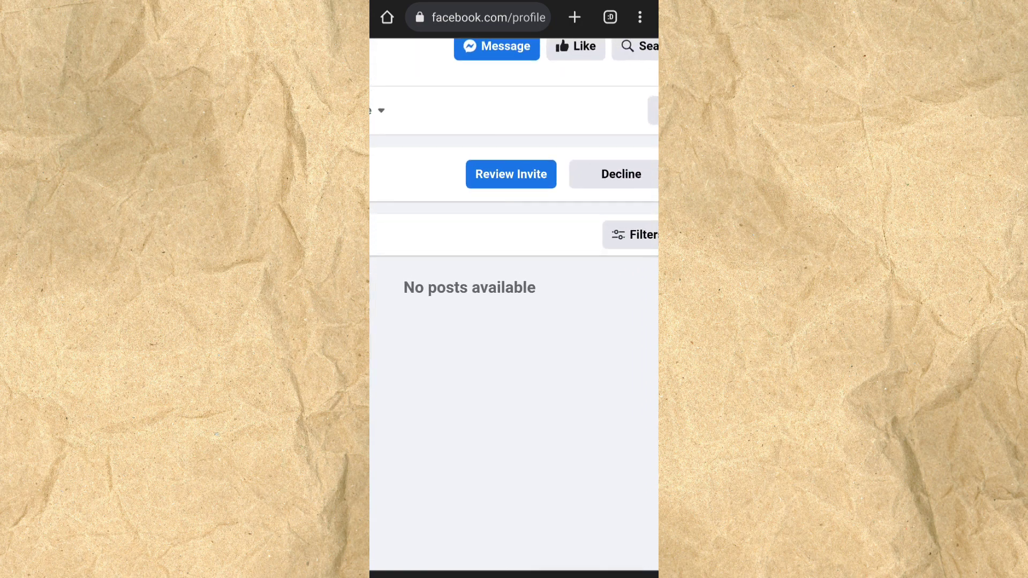
Review the full-control invite and continue past the manageable areas to Accept/Decline.
left_click(511, 173)
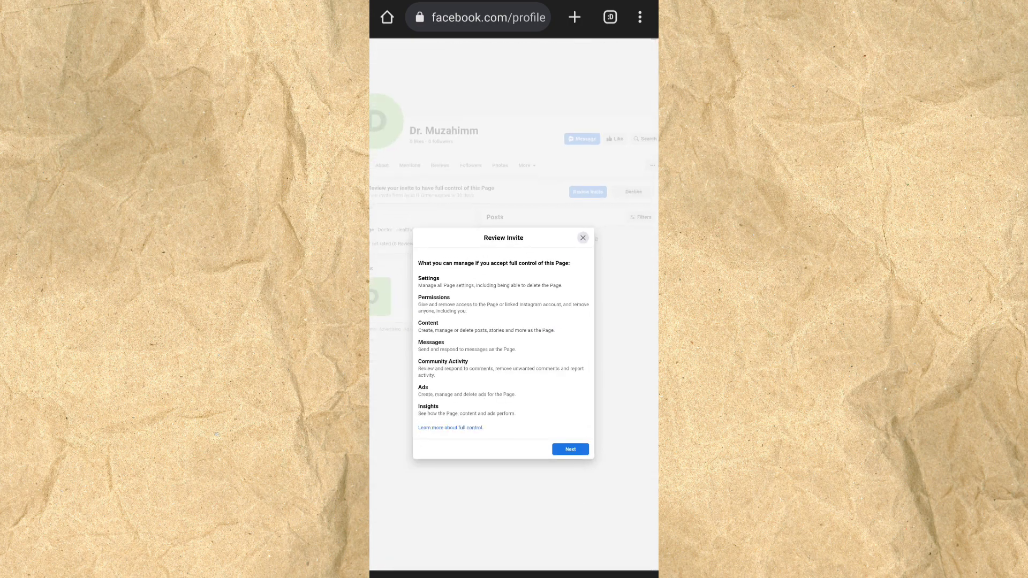
left_click(570, 449)
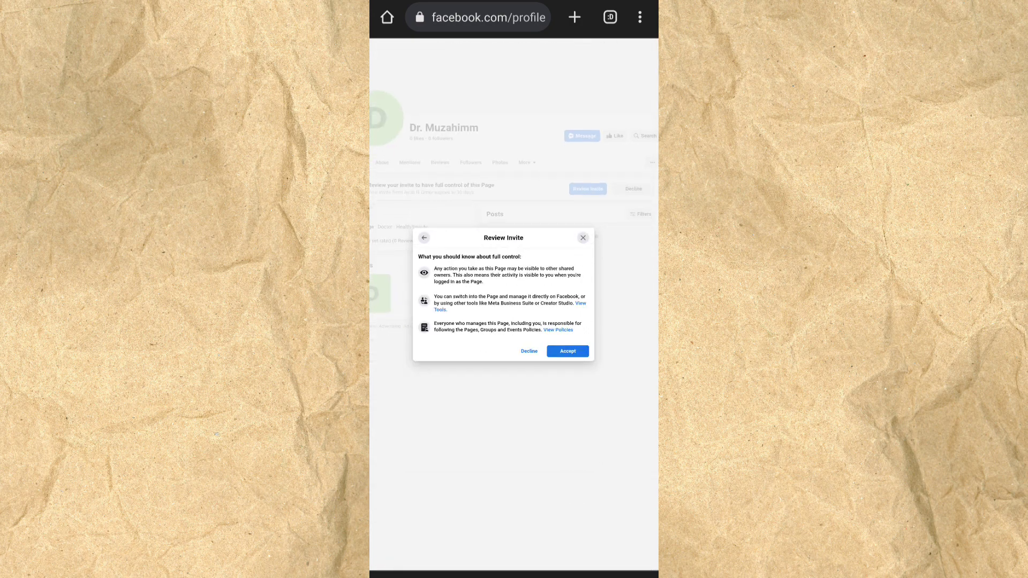